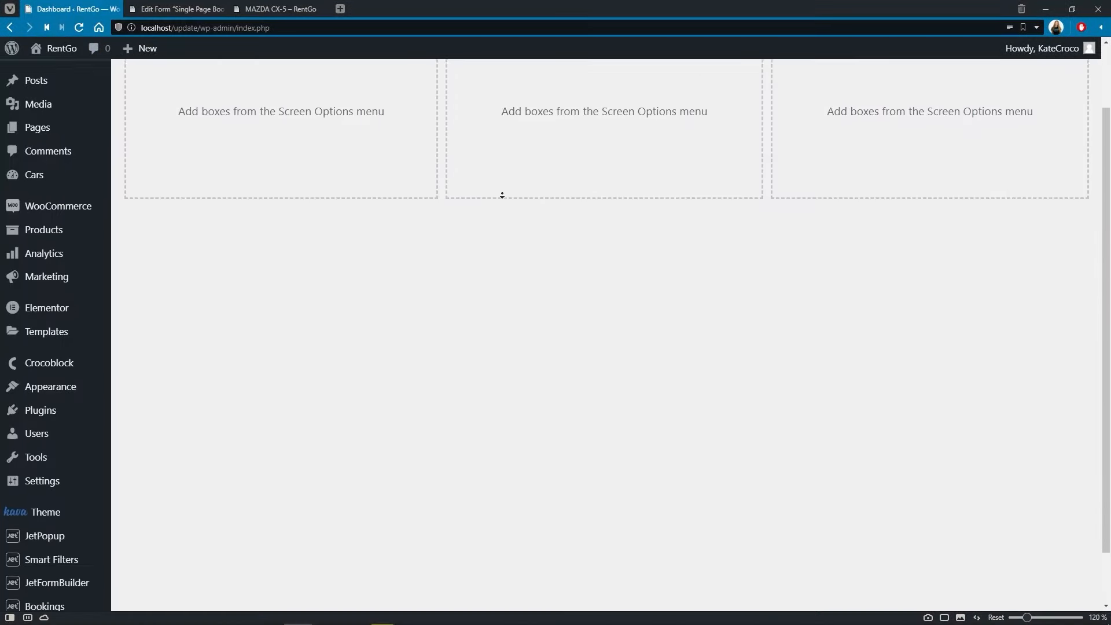
# Step: Scroll the Form Records list with its one booking submission, then return to the booking form tab
pyautogui.scroll(-3)
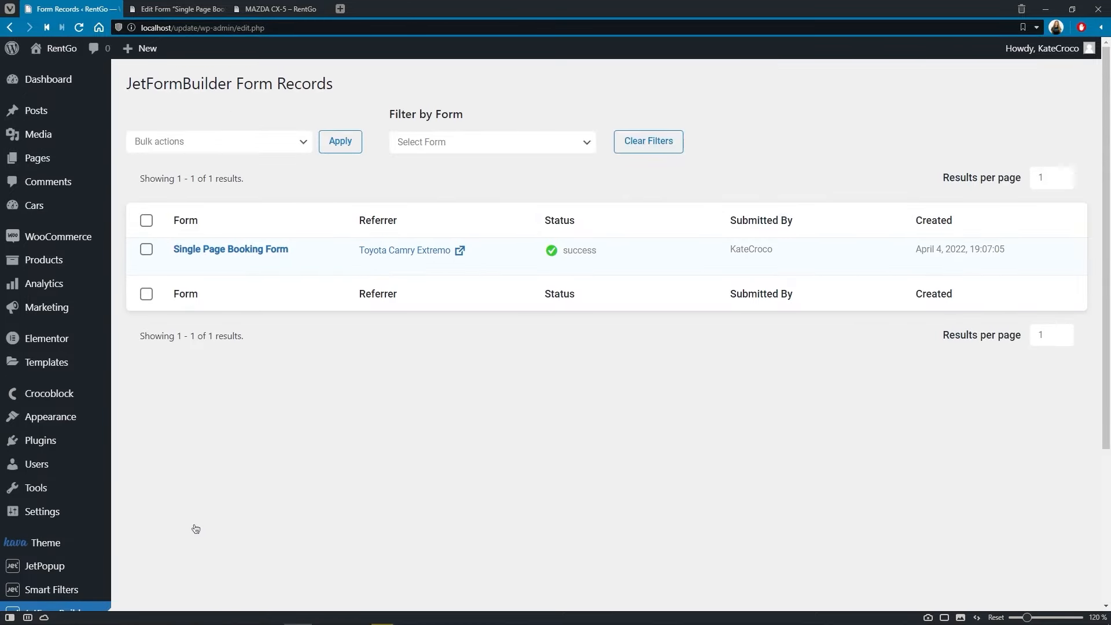
pyautogui.click(231, 249)
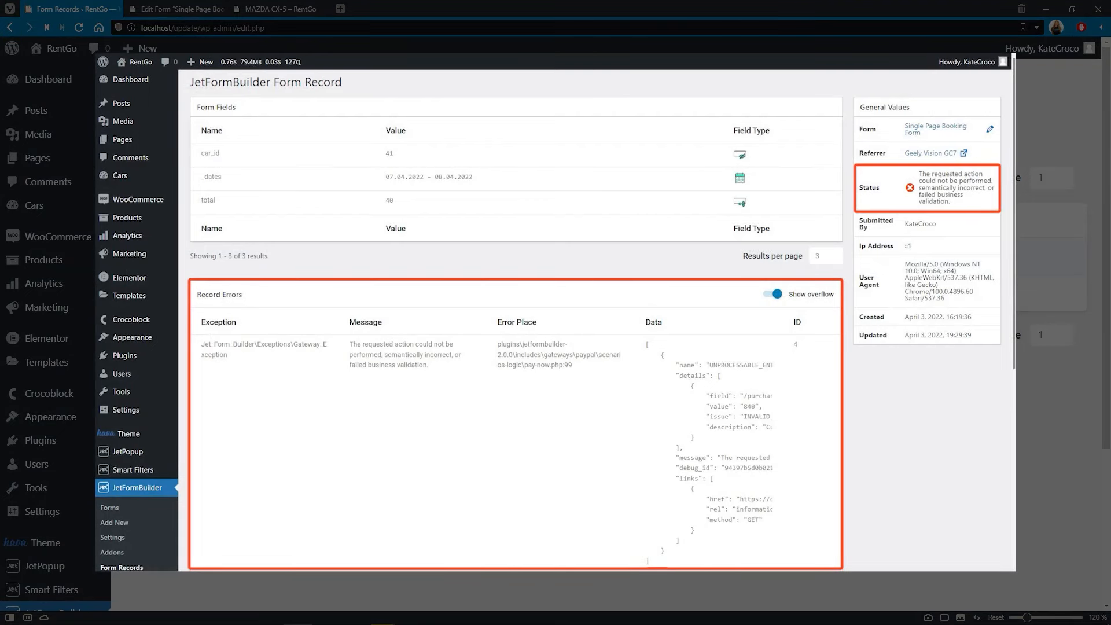
pyautogui.click(174, 8)
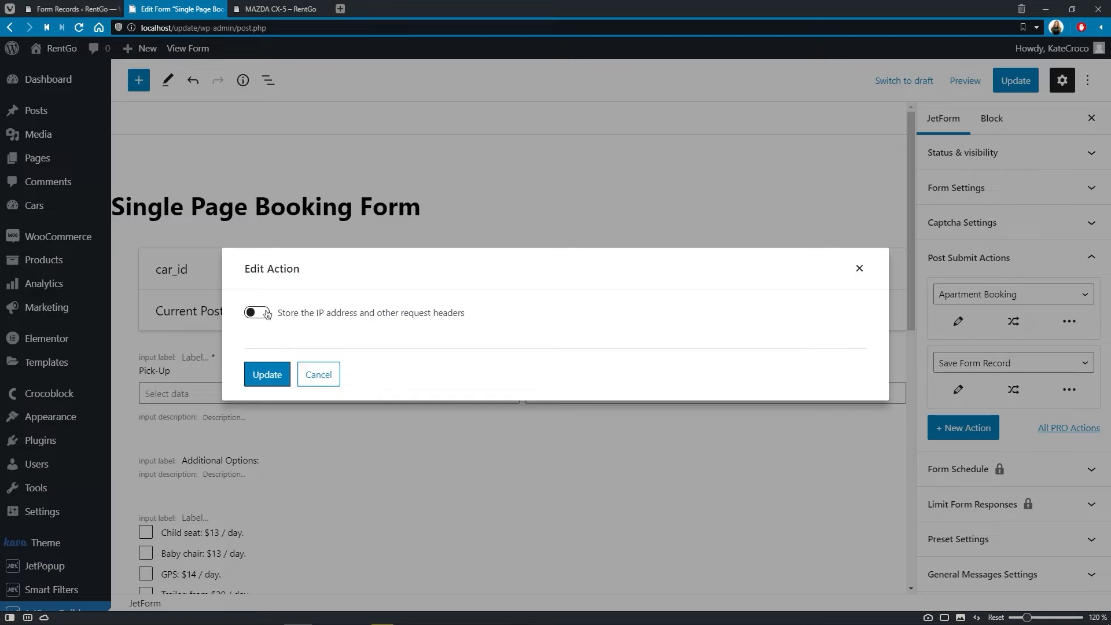
# Step: Enable 'Store the IP address and other request headers' in Save Form Record and update the form
pyautogui.click(257, 312)
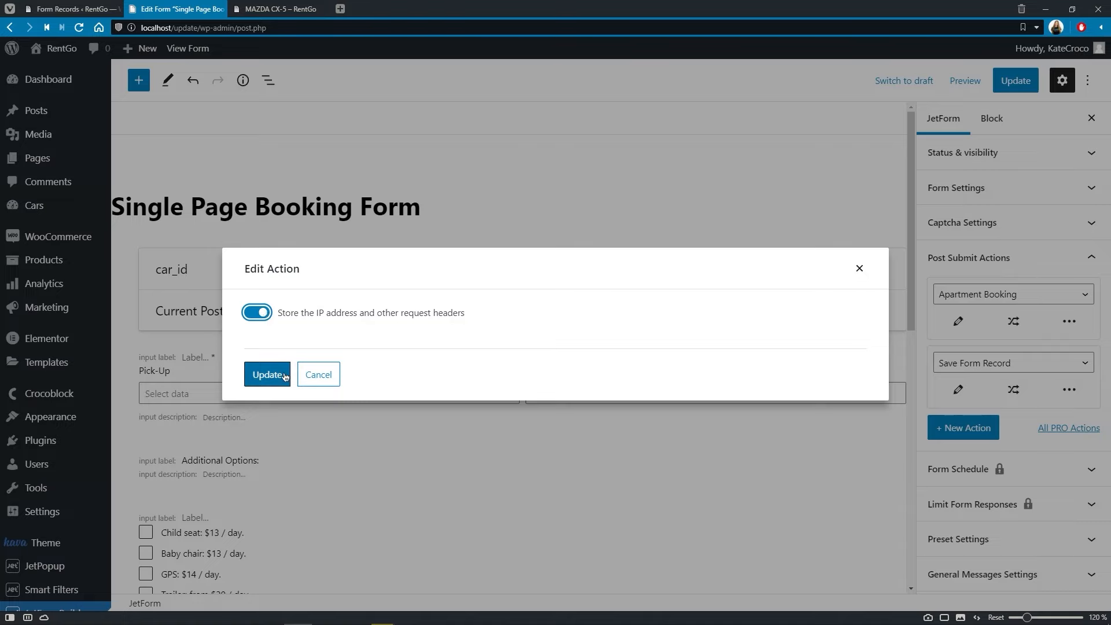
pyautogui.click(268, 374)
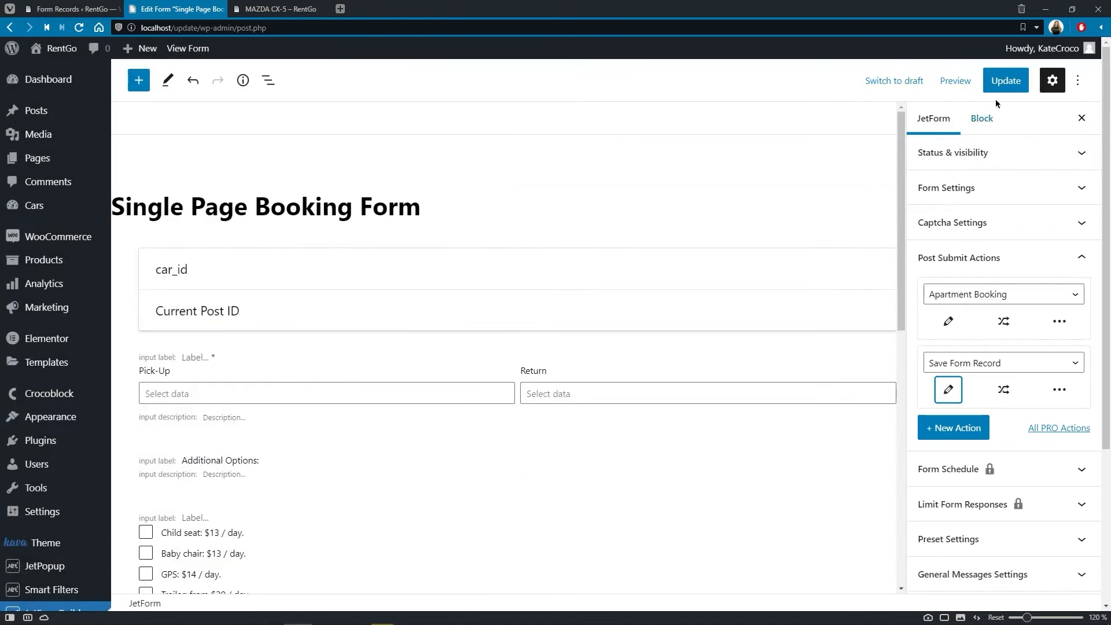
pyautogui.click(1005, 80)
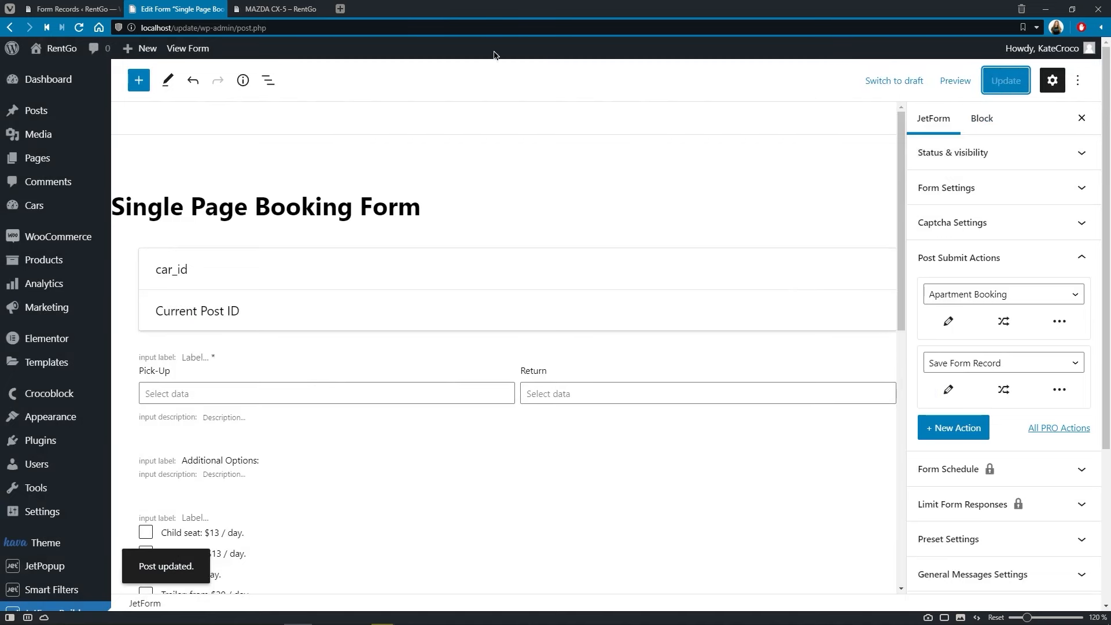
pyautogui.click(277, 9)
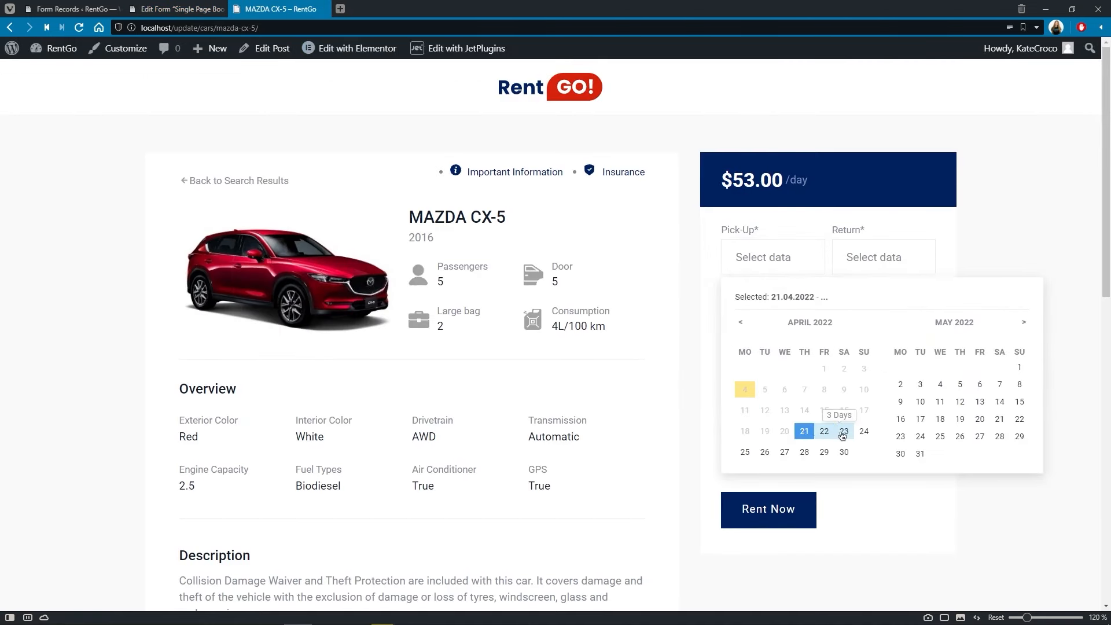
# Step: Set the 23 April return date, add the trailer, and submit the MAZDA CX-5 booking
pyautogui.click(844, 431)
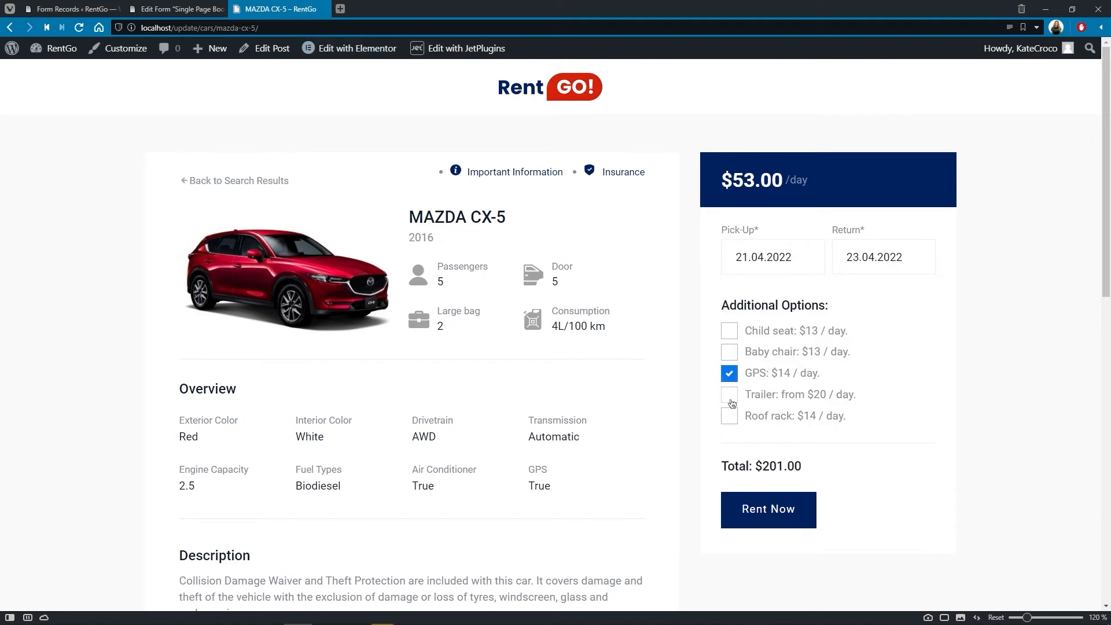
pyautogui.click(729, 395)
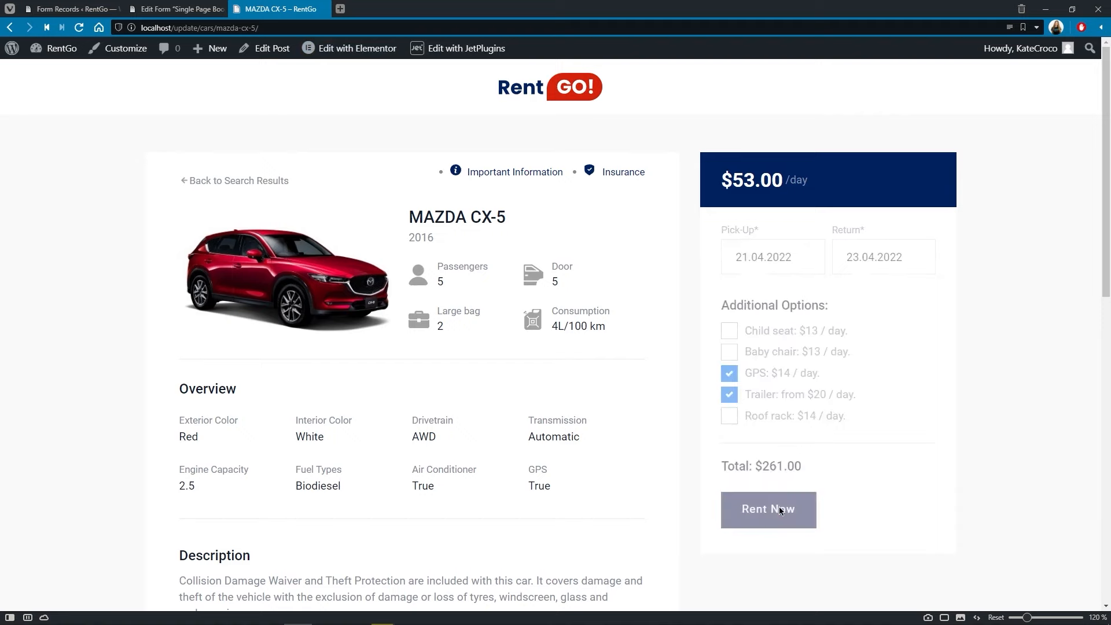
pyautogui.click(767, 509)
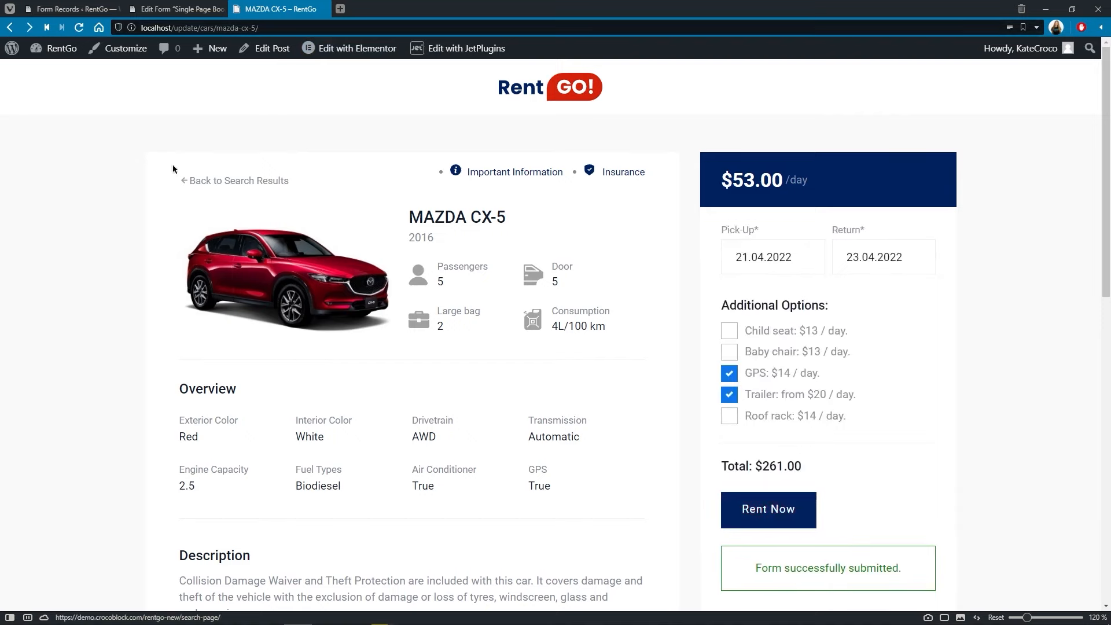
pyautogui.click(70, 9)
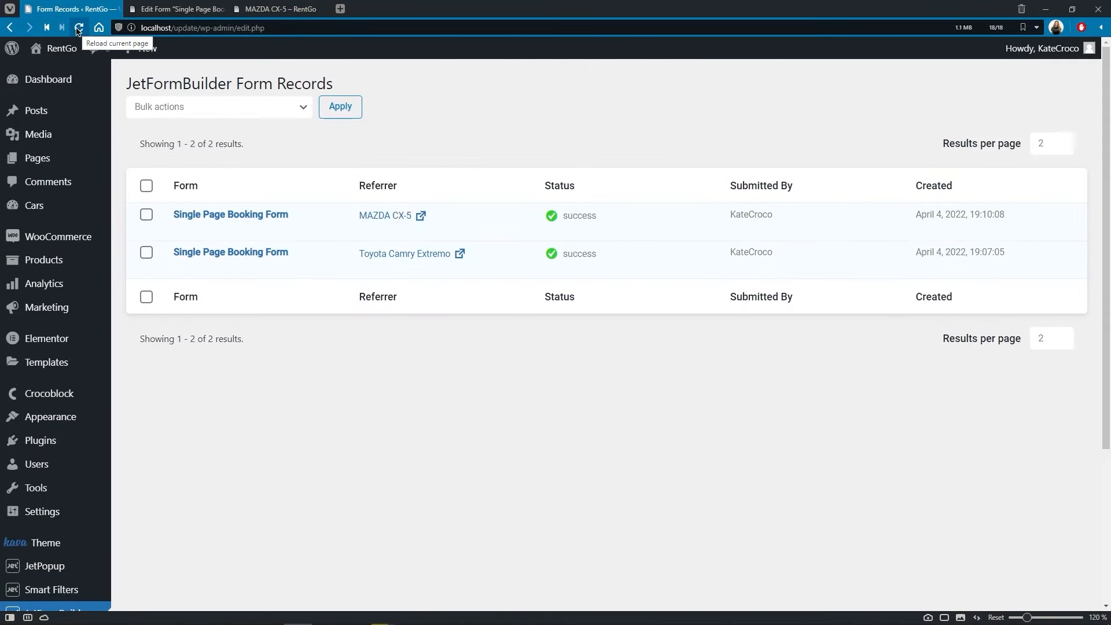
# Step: Reload Form Records, browse the Bulk actions and Filter by Form dropdowns, and view the MAZDA CX-5 entry
pyautogui.click(79, 28)
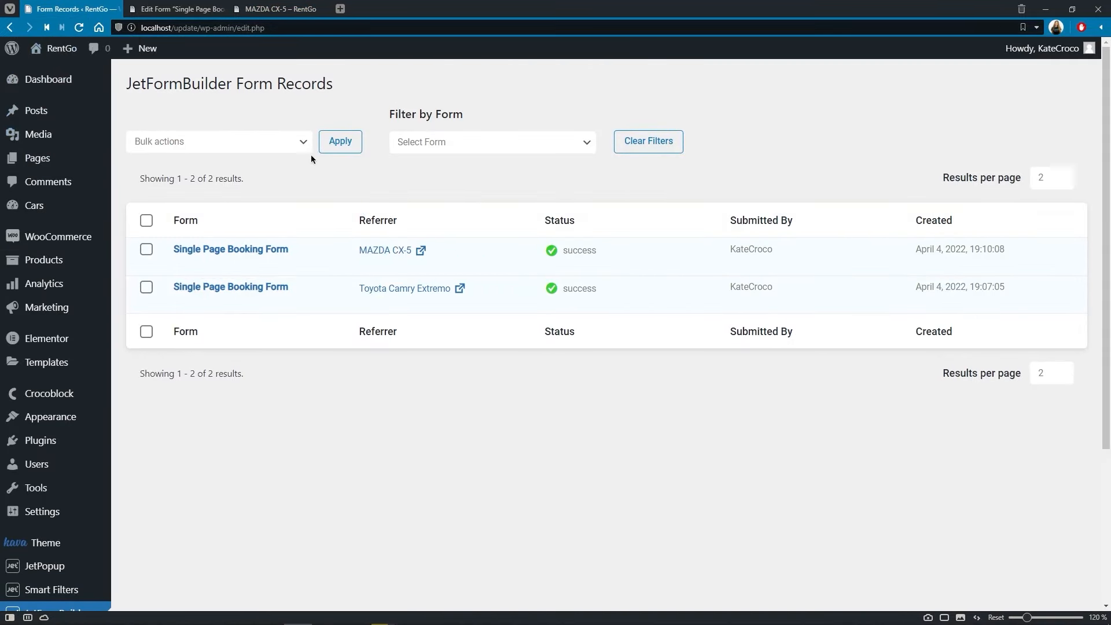
pyautogui.click(218, 142)
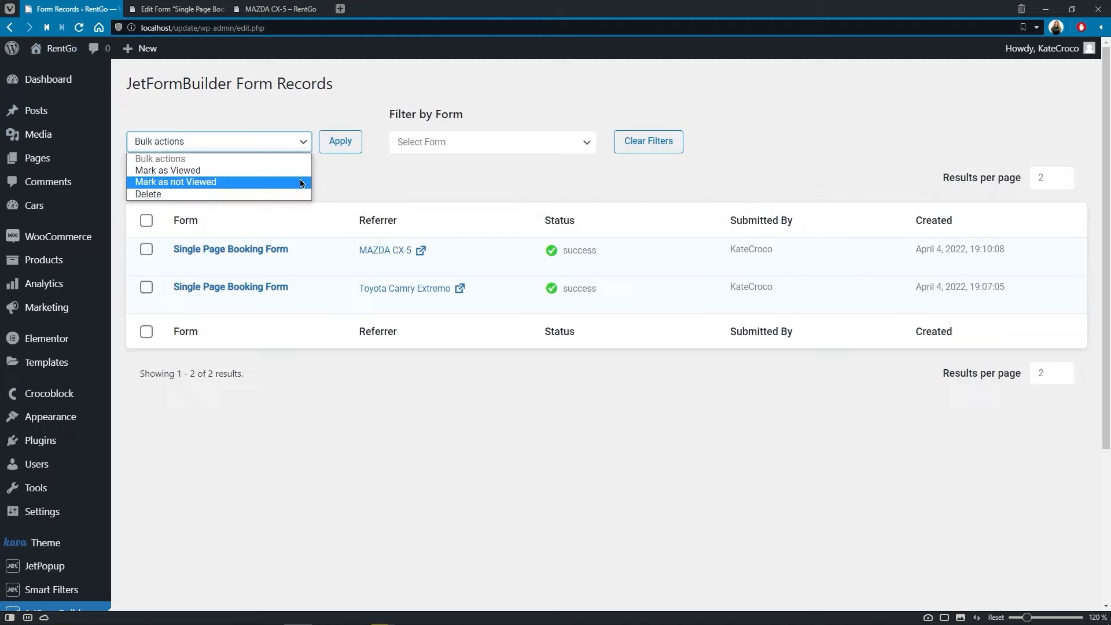
pyautogui.click(492, 142)
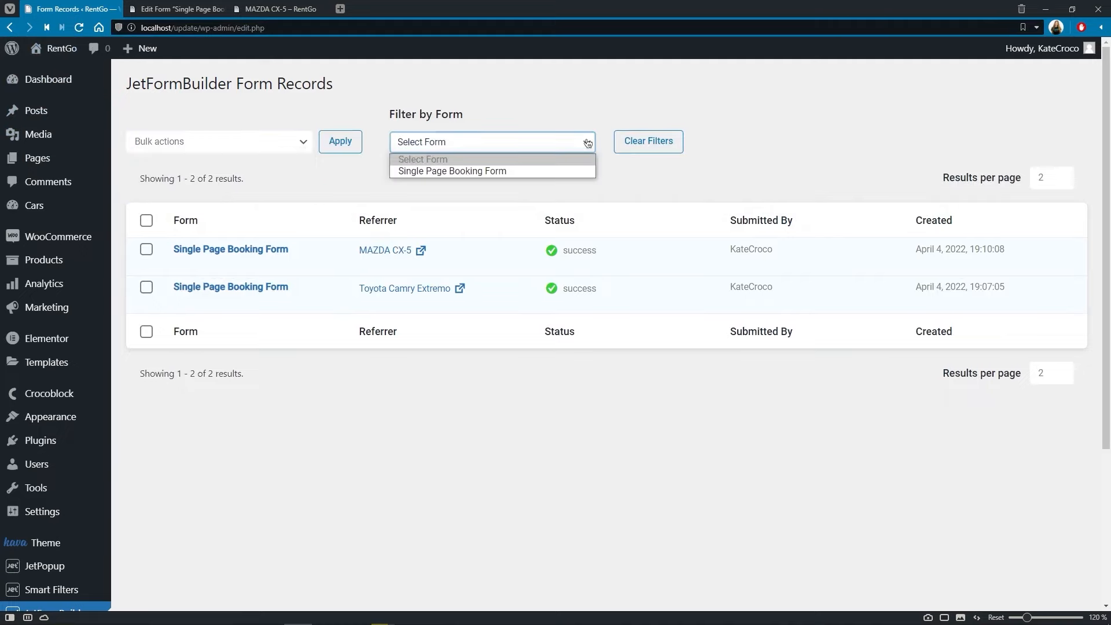
pyautogui.click(493, 142)
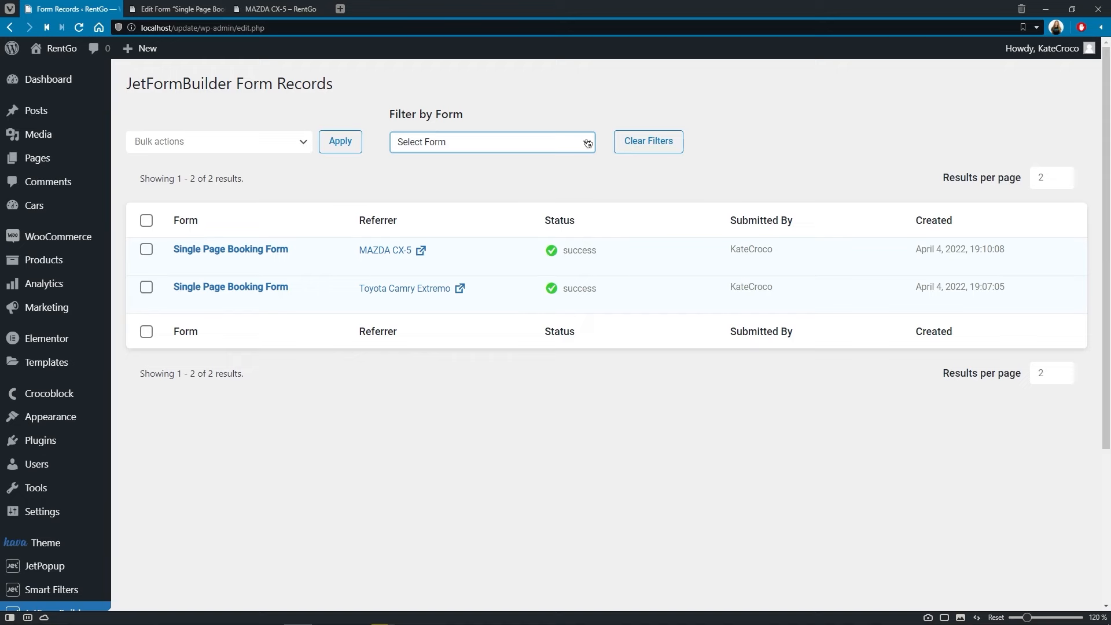
pyautogui.click(183, 265)
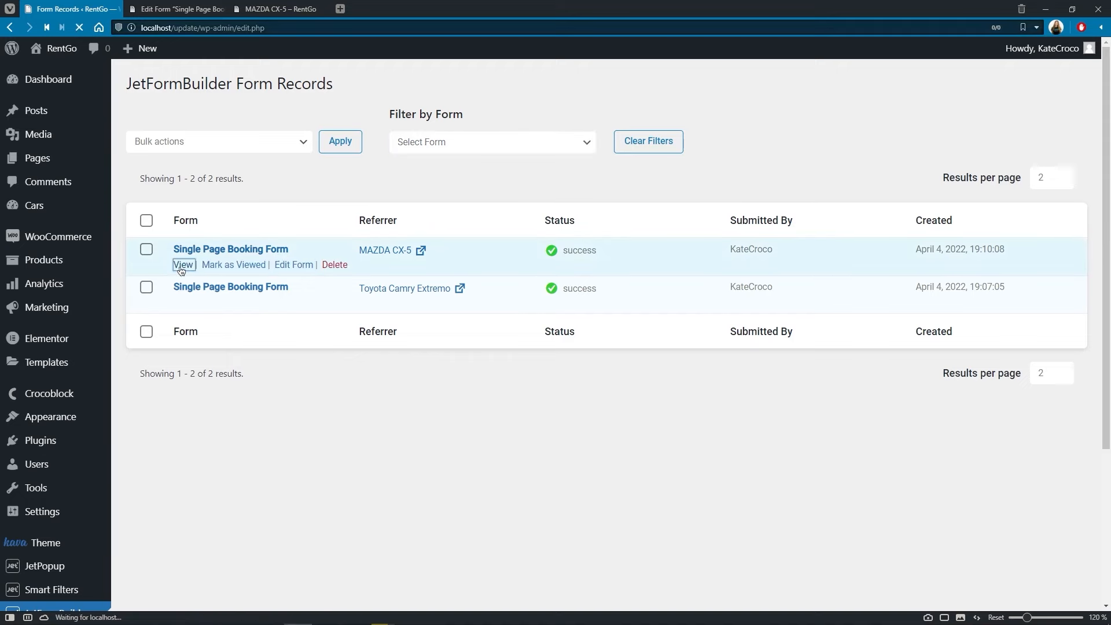
# Step: Open the MAZDA CX-5 record showing field values, IP address, user agent and action log
pyautogui.click(183, 264)
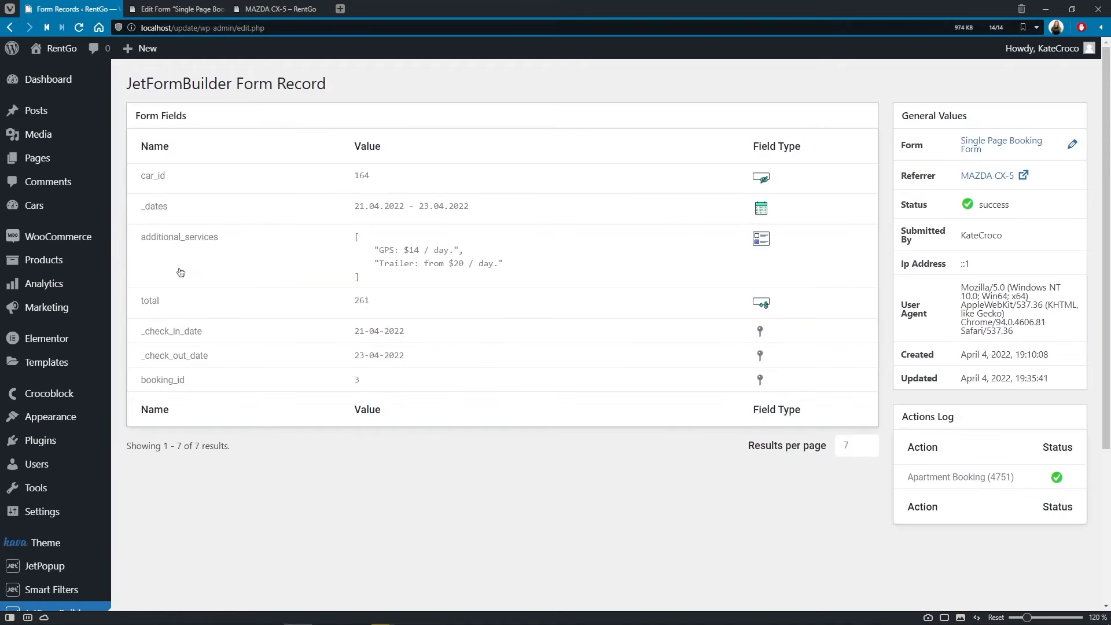
pyautogui.moveTo(180, 281)
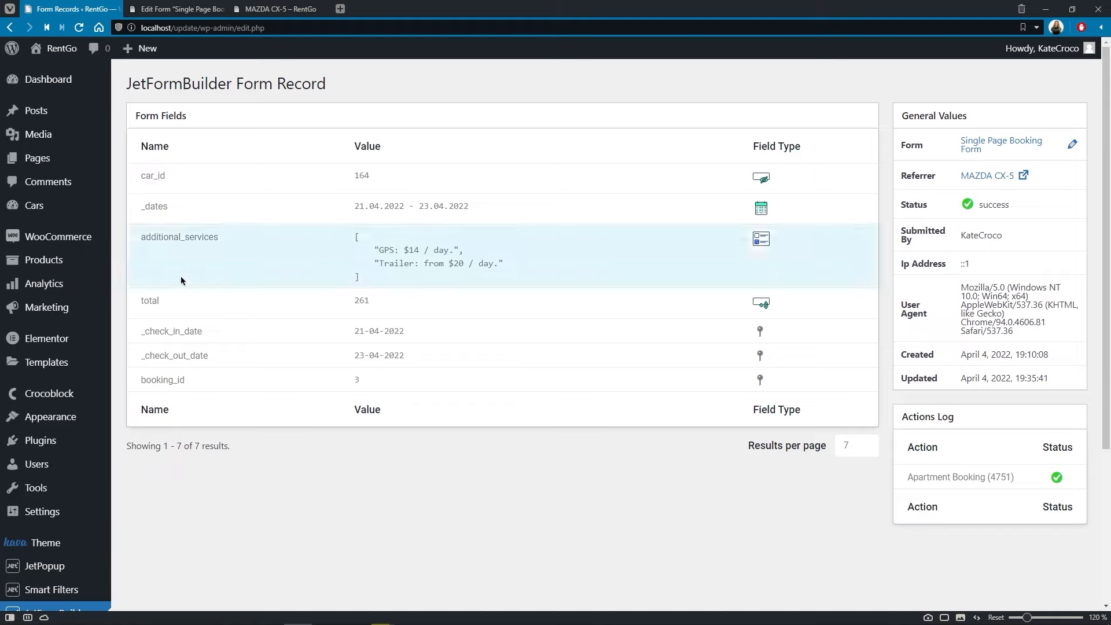